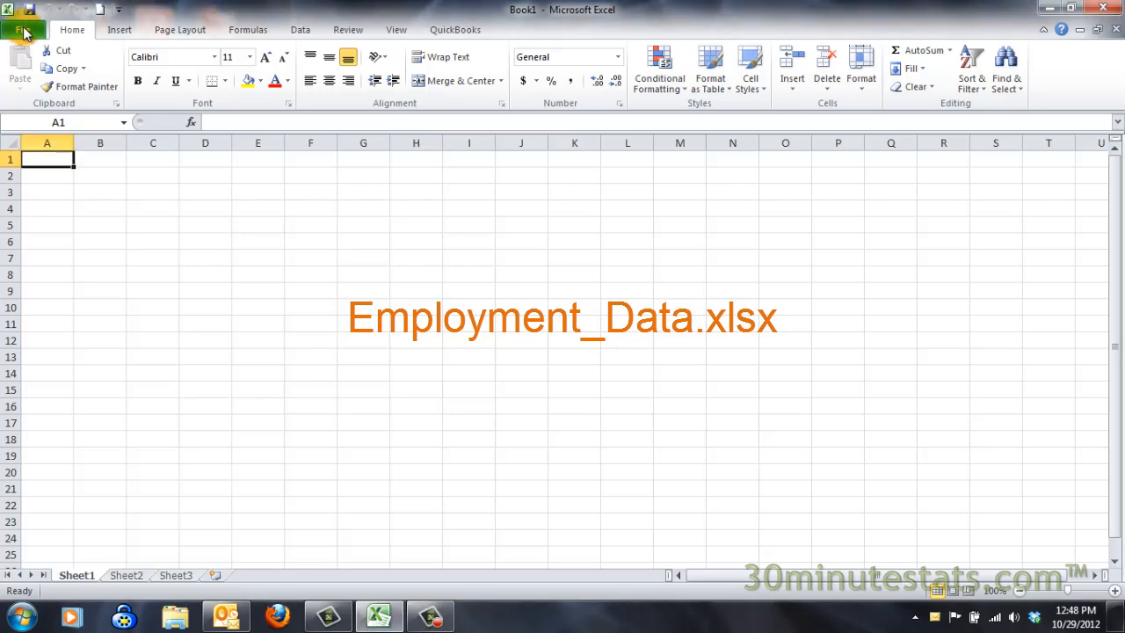
- Open the Employment_Data.xlsx workbook from the File menu
{"action": "left_click", "coordinate": [23, 29]}
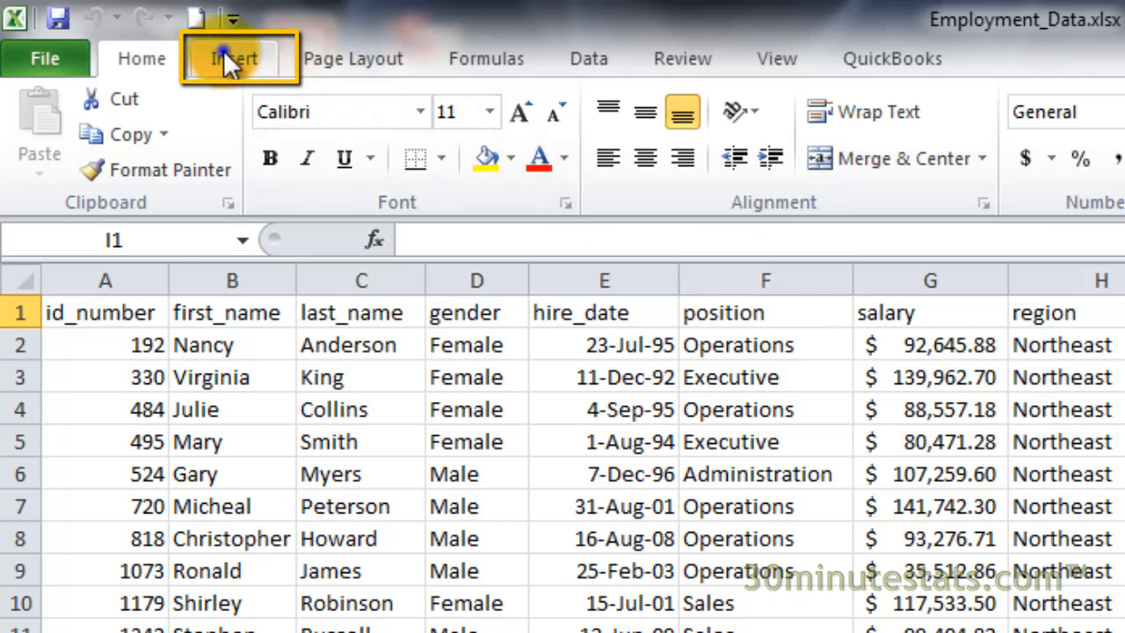
- On the Insert tab, reveal the PivotTable and PivotChart options
{"action": "left_click", "coordinate": [231, 58]}
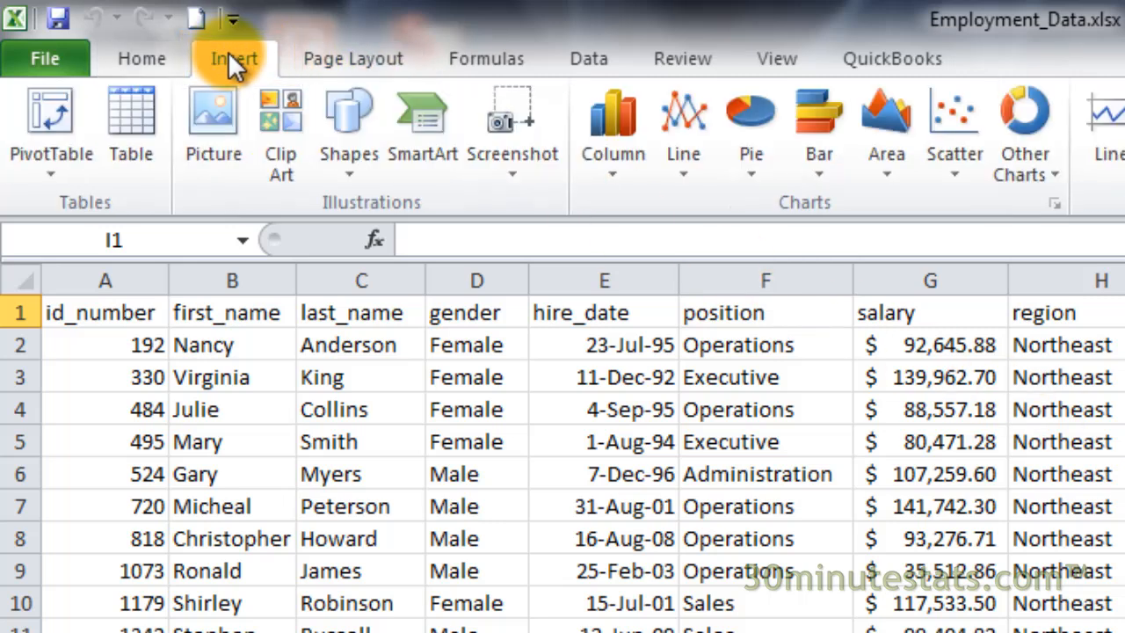
{"action": "mouse_move", "coordinate": [233, 58]}
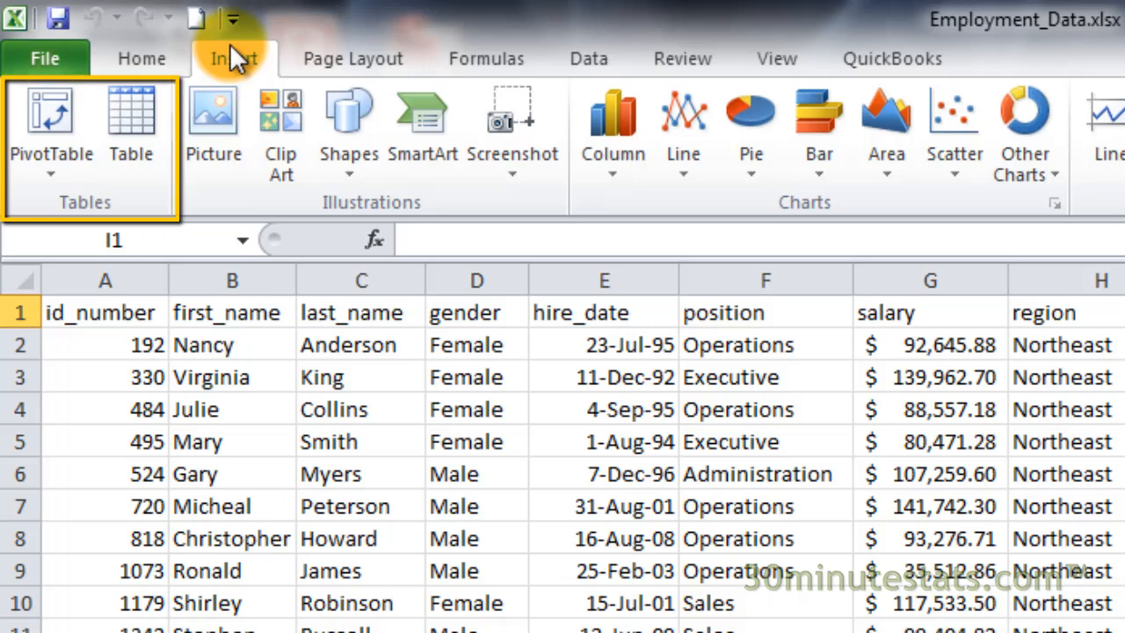
{"action": "mouse_move", "coordinate": [233, 58]}
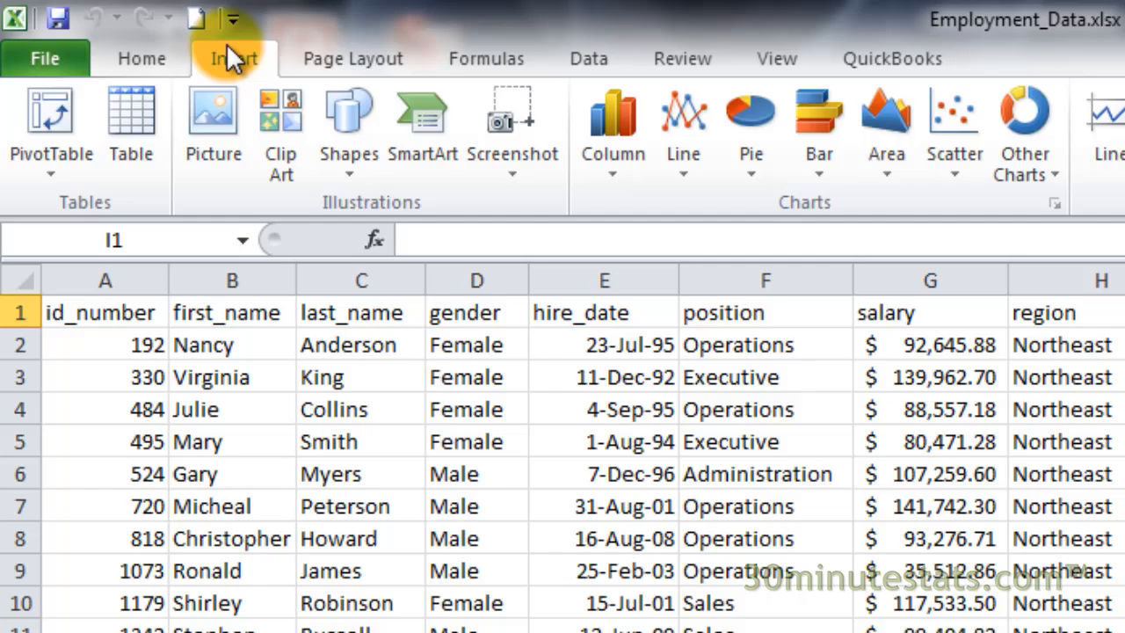
{"action": "mouse_move", "coordinate": [51, 119]}
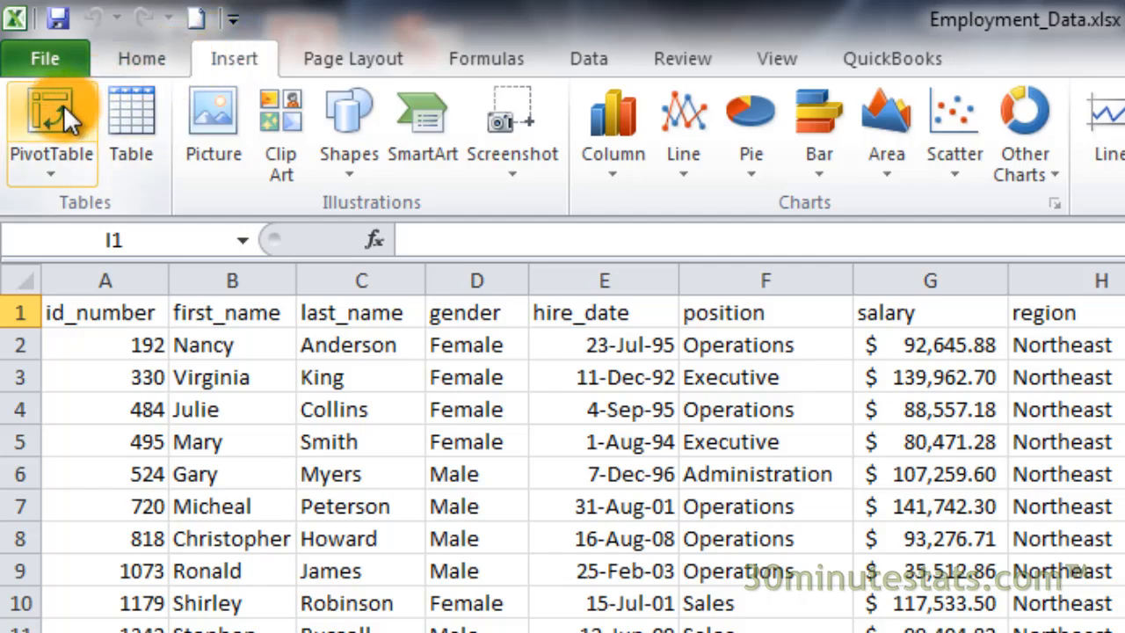
{"action": "left_click", "coordinate": [51, 123]}
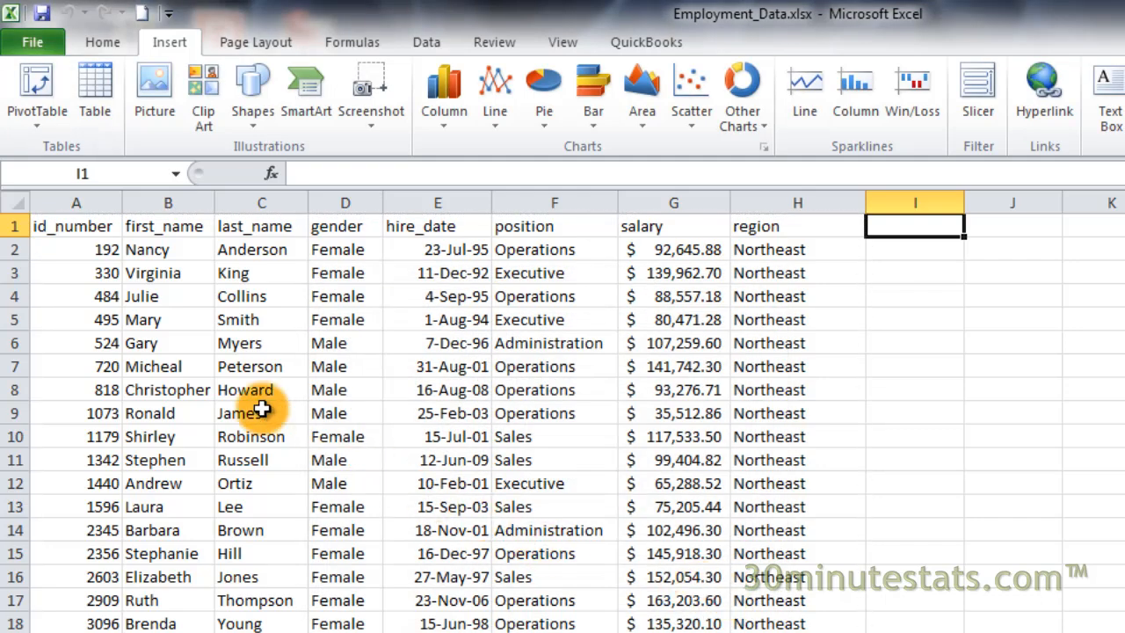
{"action": "left_click", "coordinate": [36, 88]}
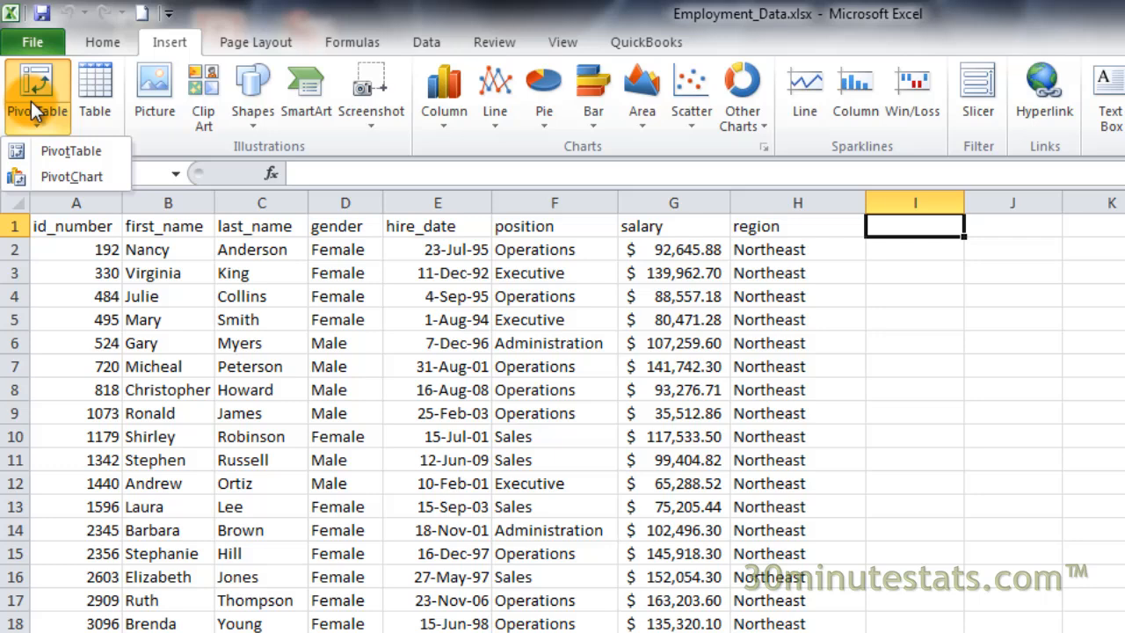
{"action": "mouse_move", "coordinate": [60, 143]}
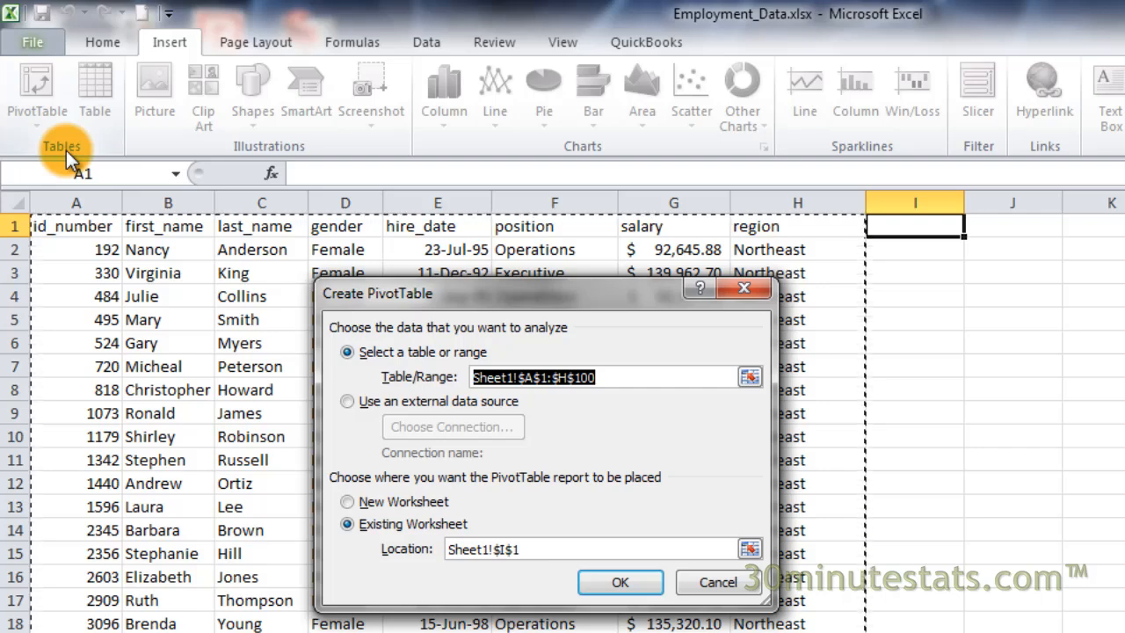
{"action": "mouse_move", "coordinate": [118, 158]}
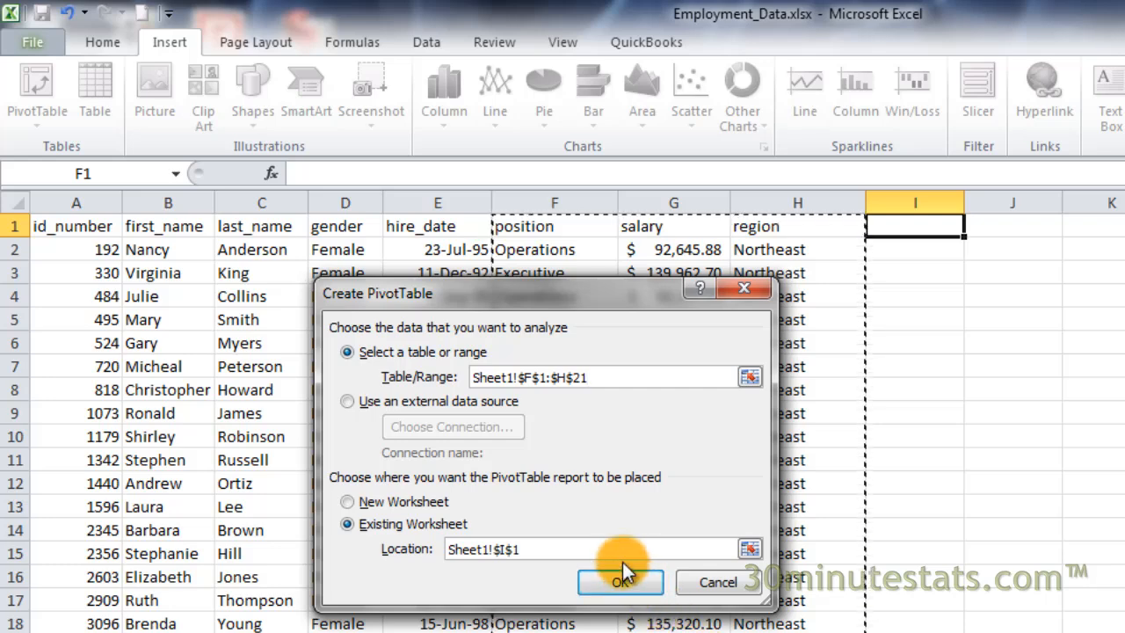
{"action": "mouse_move", "coordinate": [349, 409]}
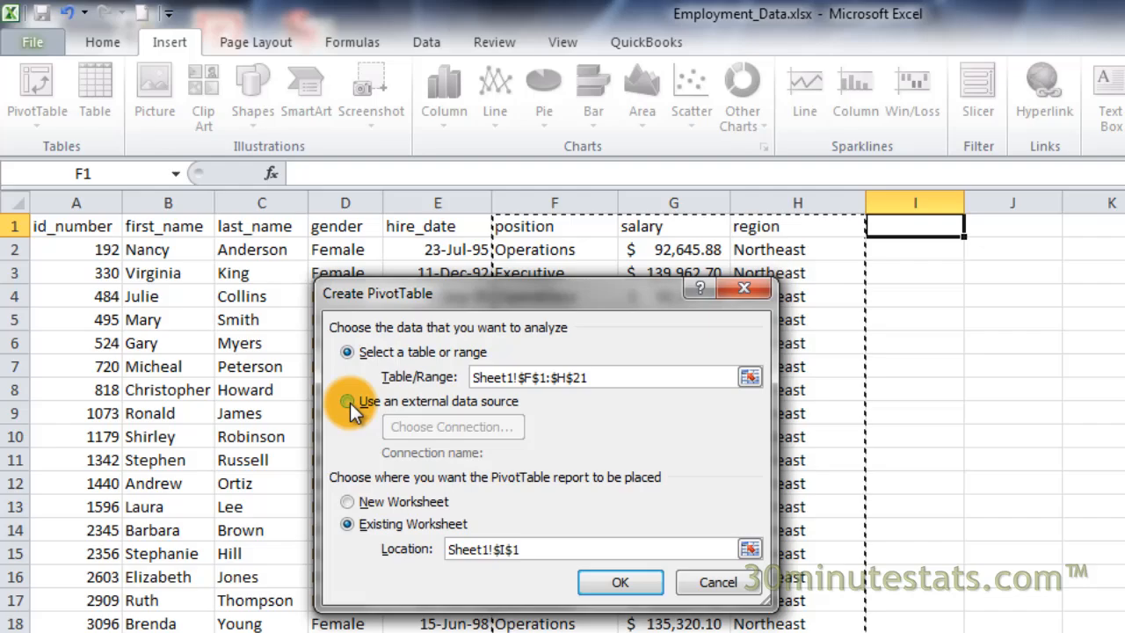
- Switch the source to an external data source, view existing connections, then cancel
{"action": "left_click", "coordinate": [348, 401]}
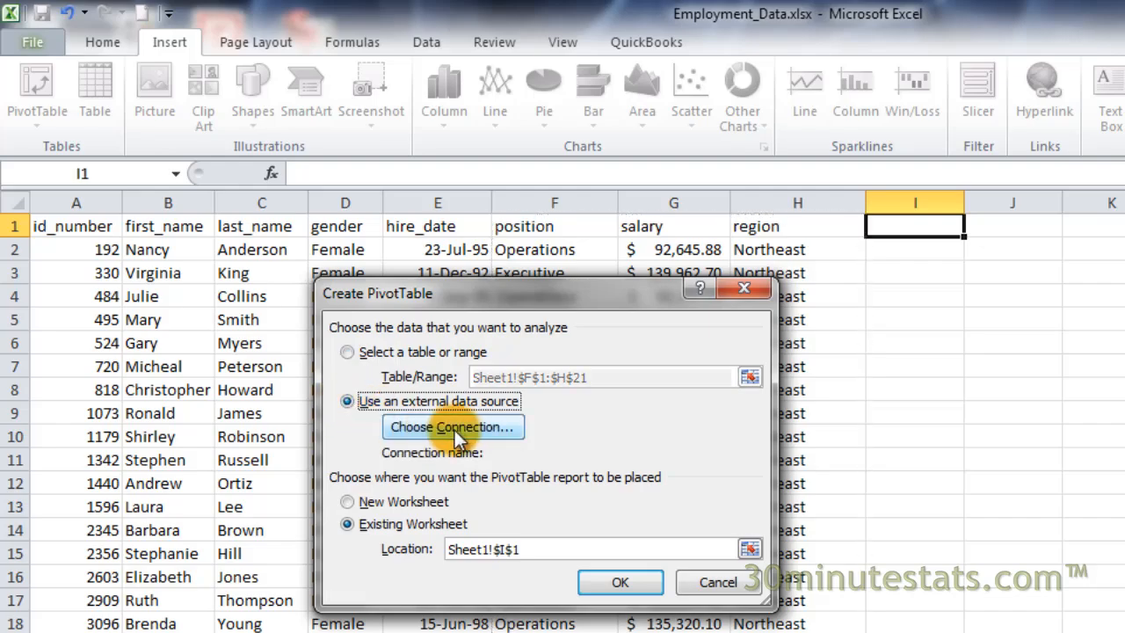
{"action": "left_click", "coordinate": [452, 426]}
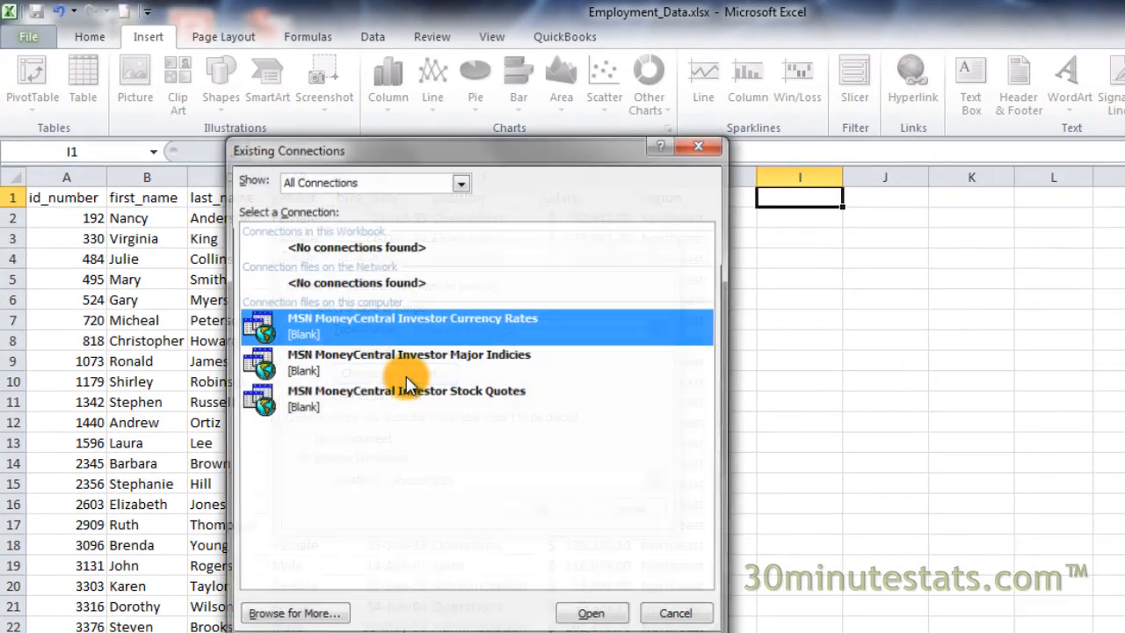
{"action": "mouse_move", "coordinate": [618, 400]}
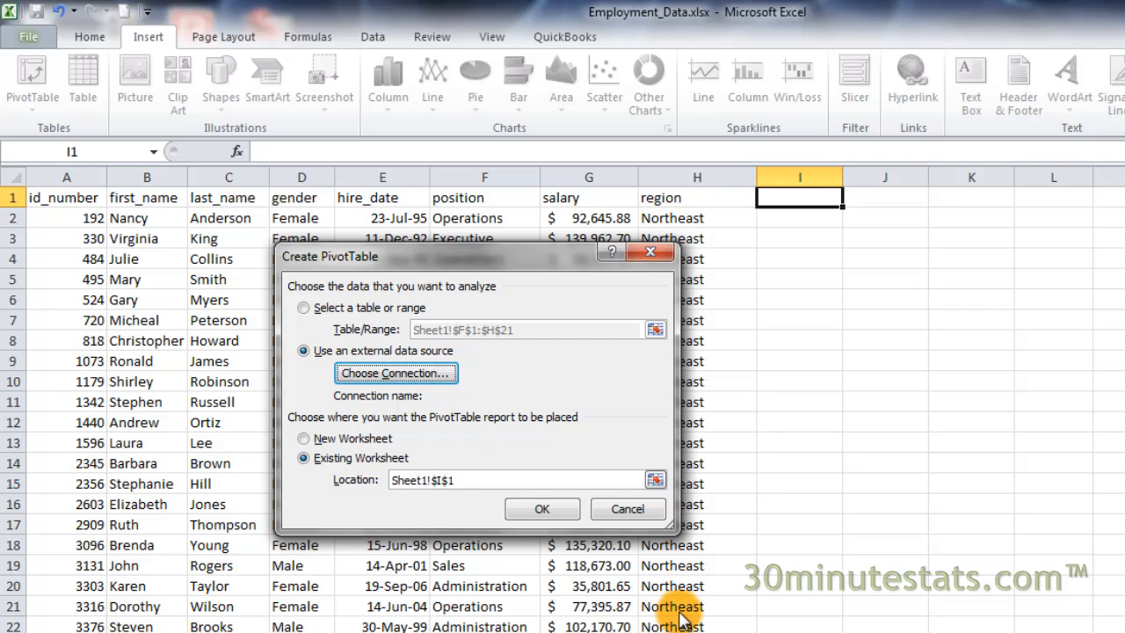
{"action": "left_click", "coordinate": [303, 306]}
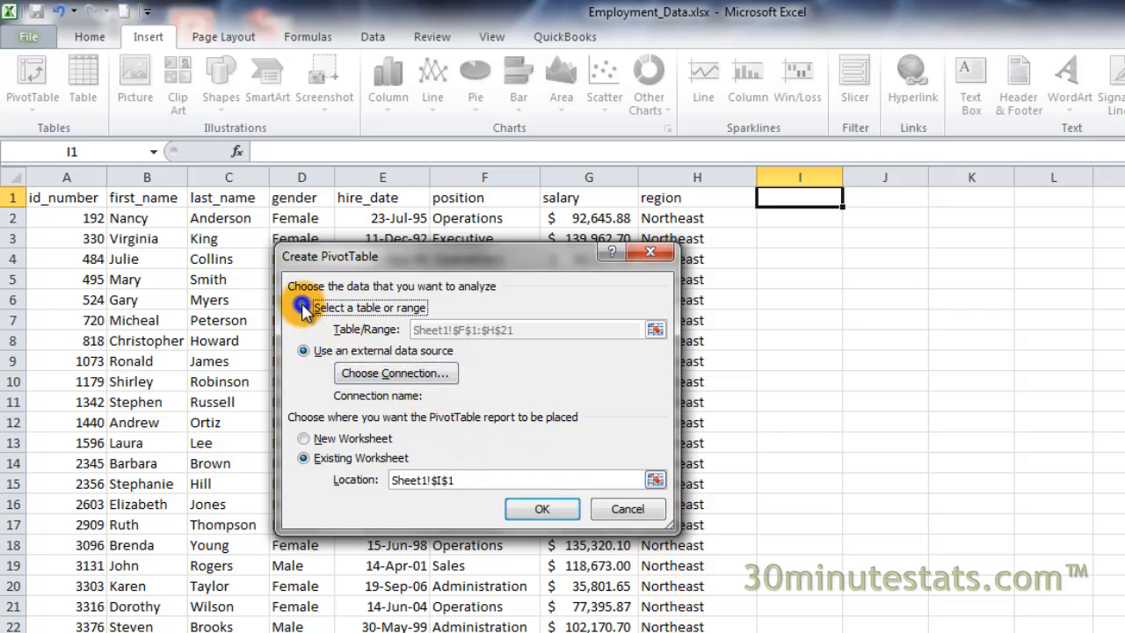
- Use range Sheet1!$A$1:$H$100 and place the PivotTable on the existing worksheet at I1
{"action": "left_click", "coordinate": [303, 307]}
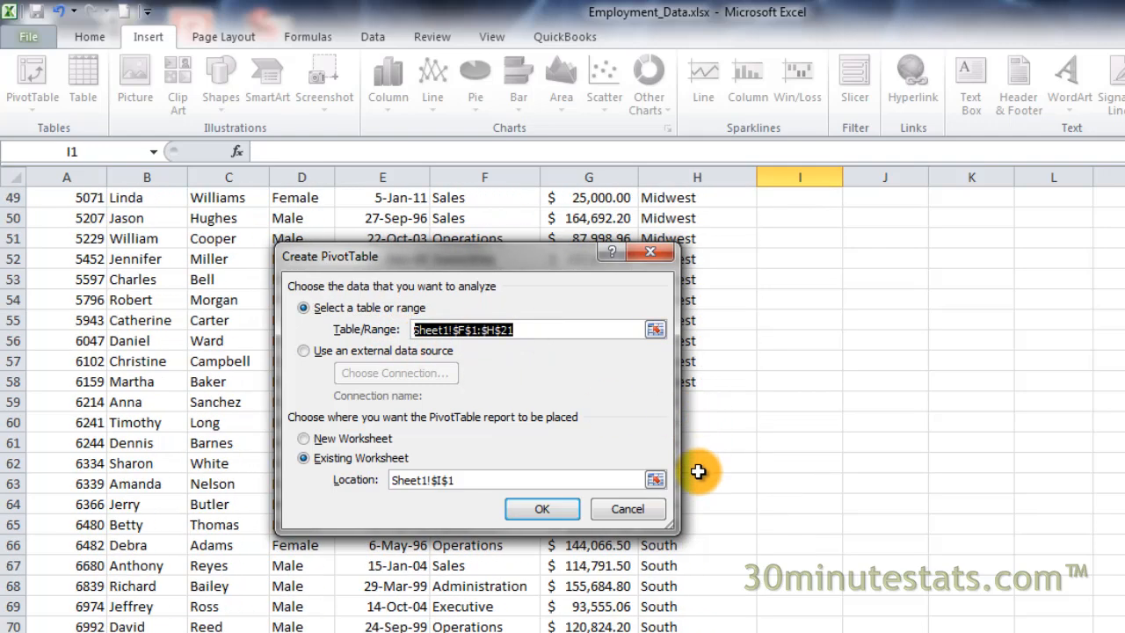
{"action": "scroll", "scroll_direction": "down", "scroll_amount": 3}
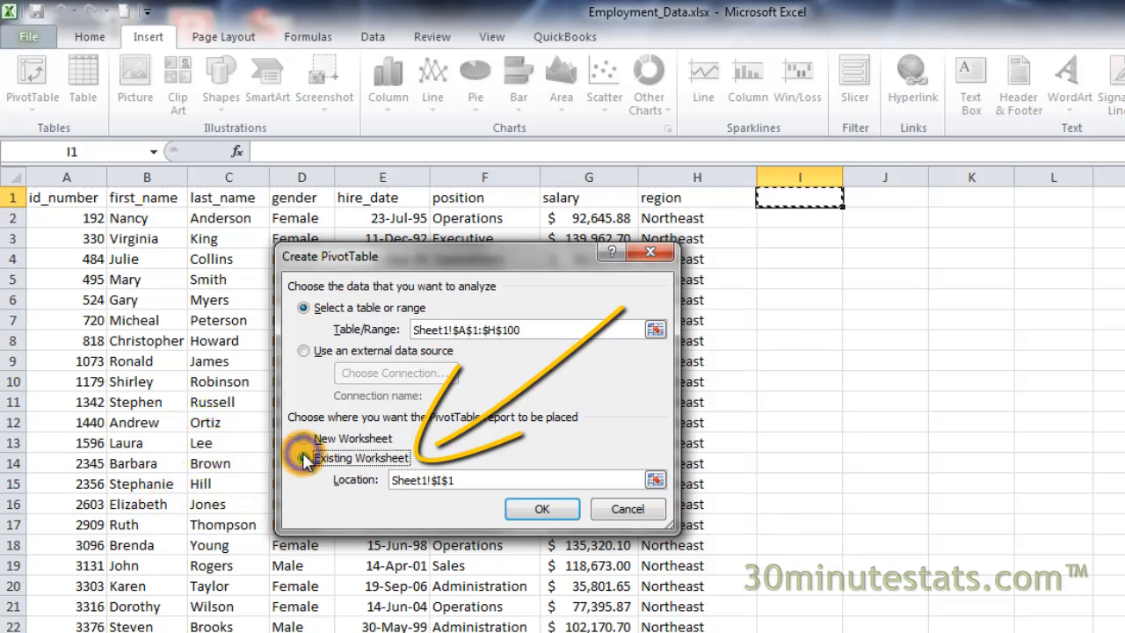
{"action": "left_click", "coordinate": [304, 458]}
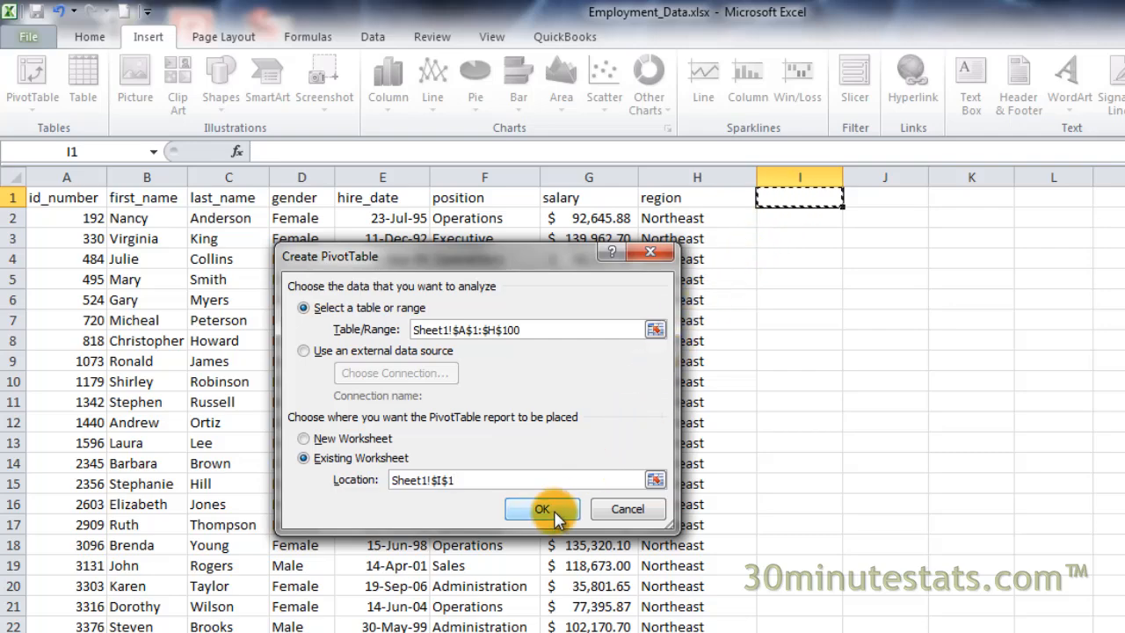
- Confirm Create PivotTable to insert empty PivotTable1 at Sheet1!I1
{"action": "left_click", "coordinate": [541, 509]}
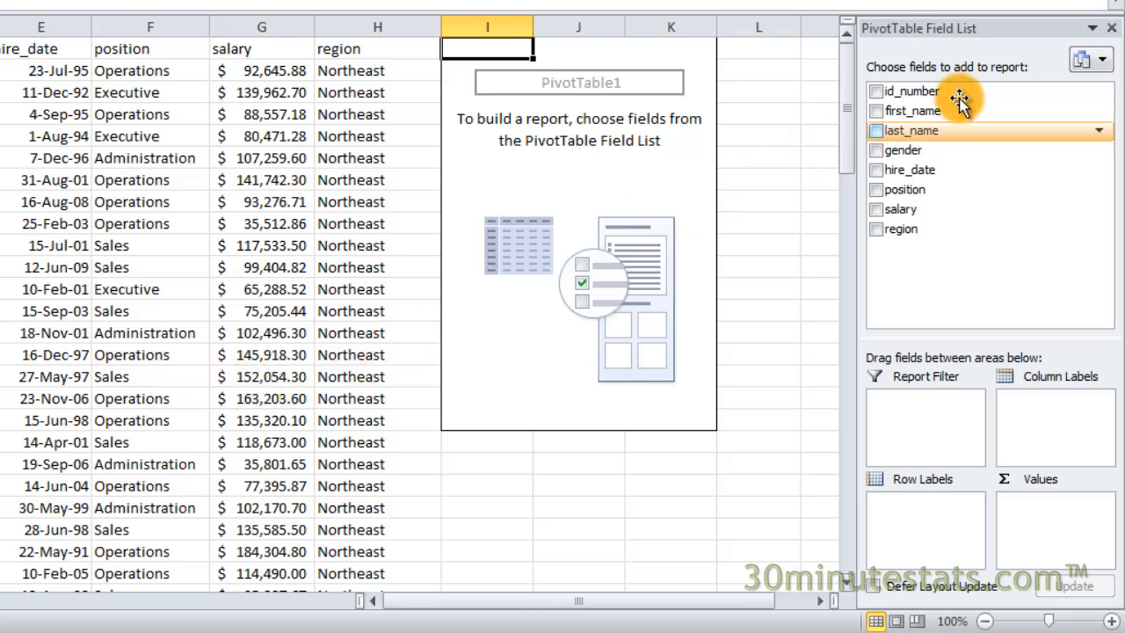
{"action": "mouse_move", "coordinate": [1083, 59]}
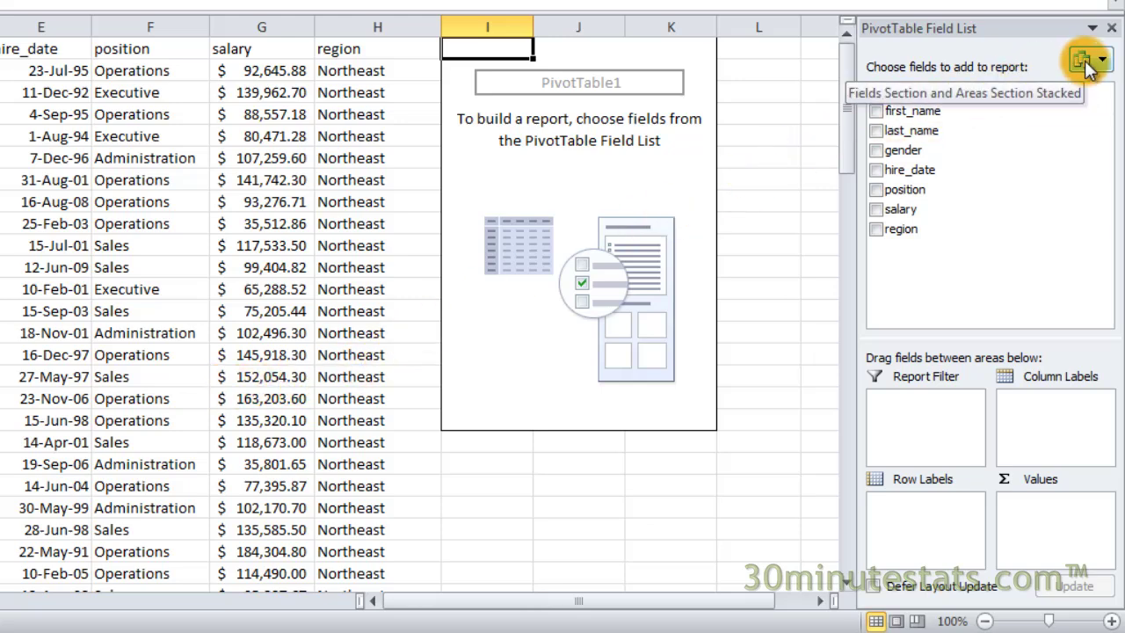
{"action": "left_click", "coordinate": [1101, 59]}
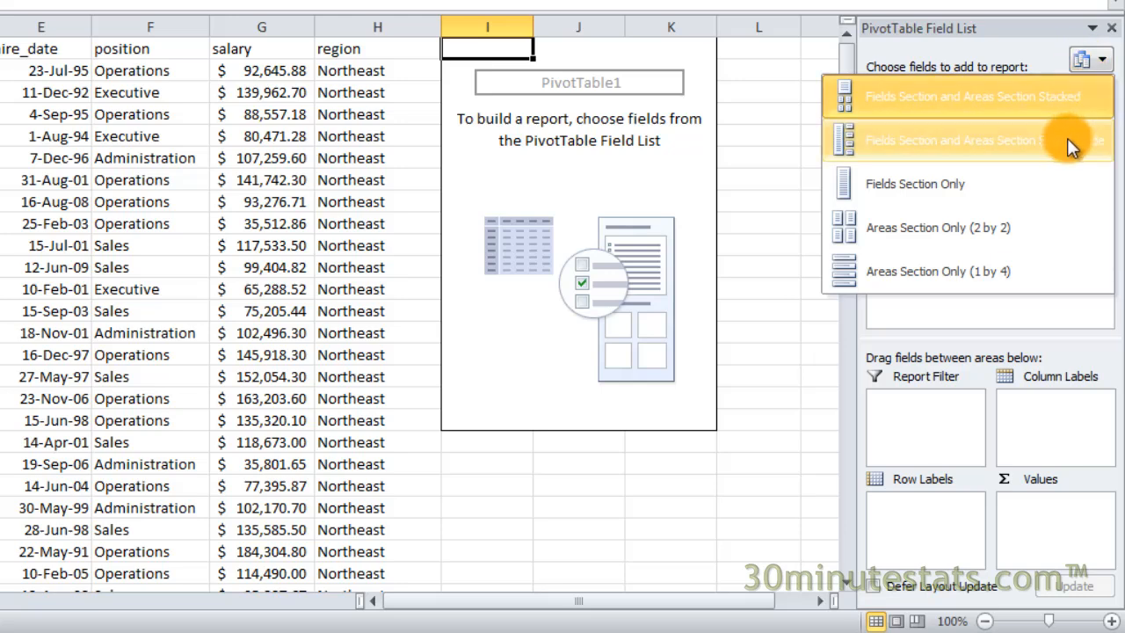
{"action": "mouse_move", "coordinate": [1064, 227]}
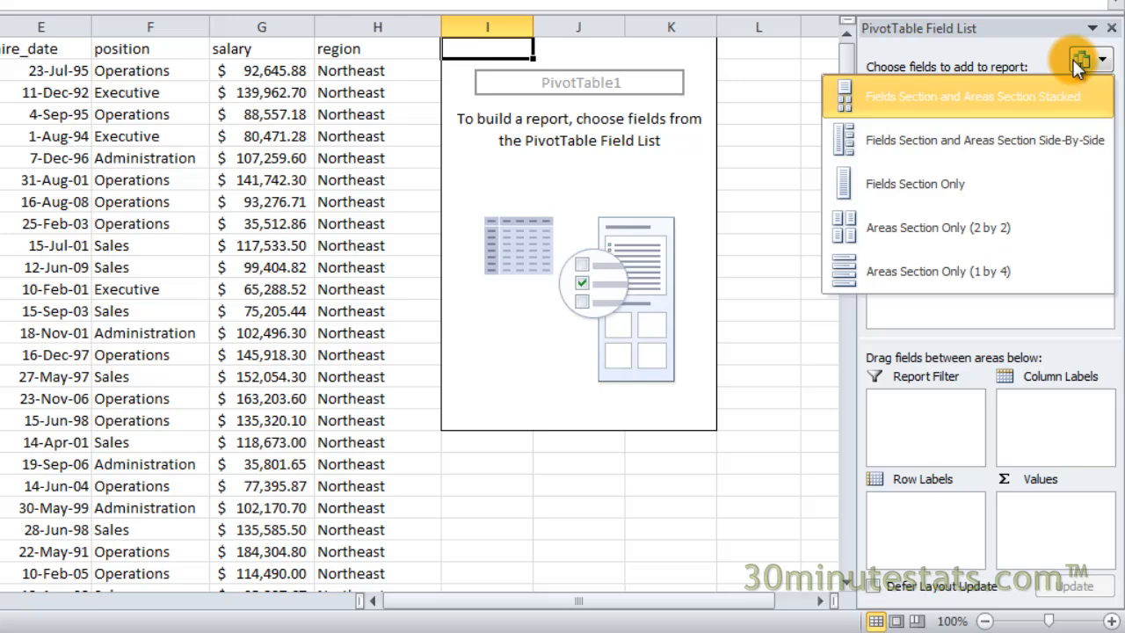
{"action": "left_click", "coordinate": [970, 97]}
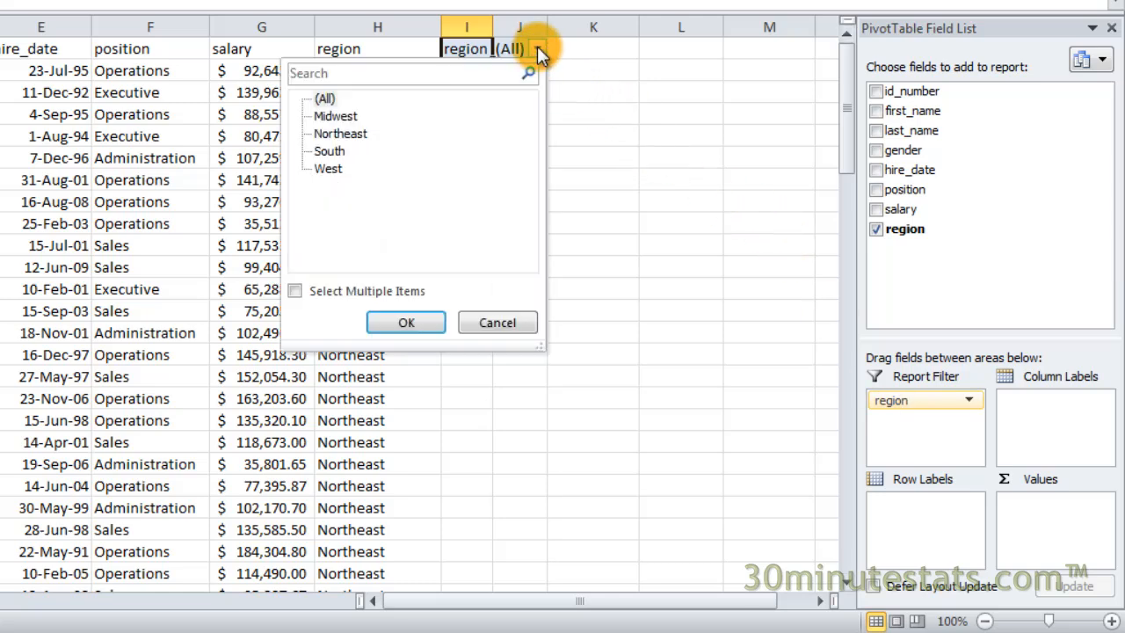
- Close the region filter list unchanged, keeping (All) regions
{"action": "left_click", "coordinate": [406, 321]}
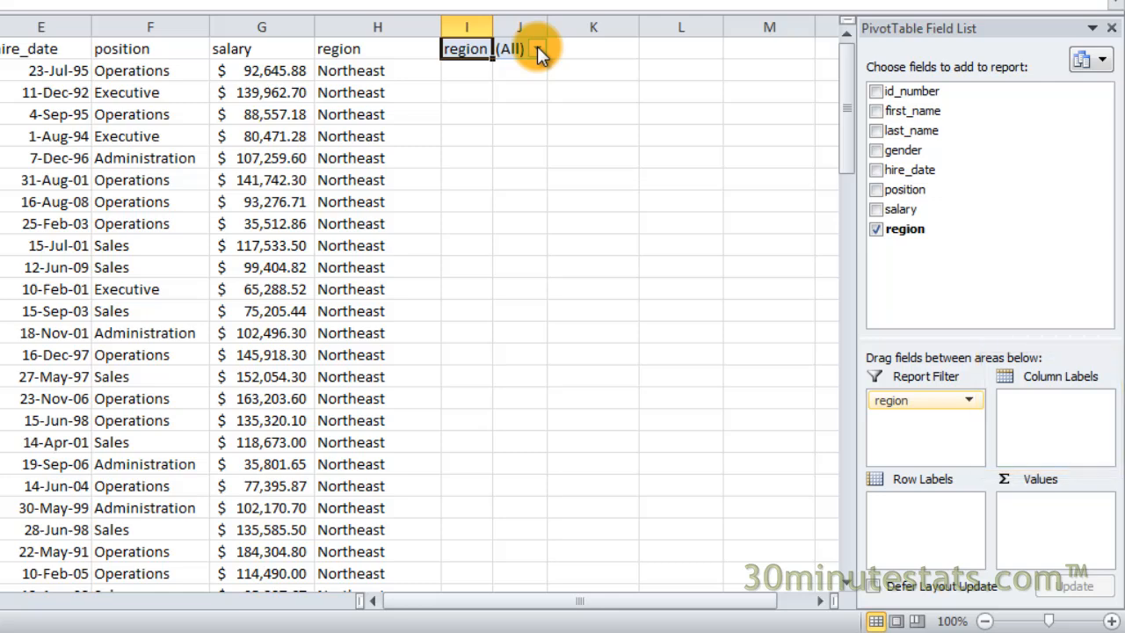
{"action": "mouse_move", "coordinate": [807, 143]}
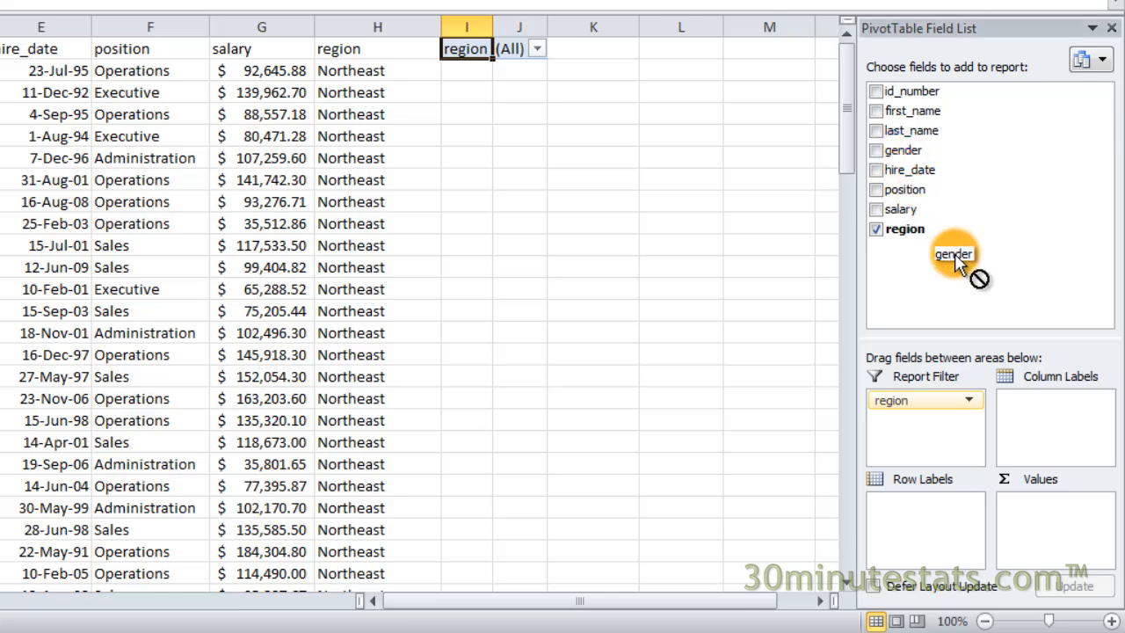
- Drag gender into Column Labels for Female, Male and Grand Total columns
{"action": "left_click_drag", "start_coordinate": [954, 254], "coordinate": [1042, 400]}
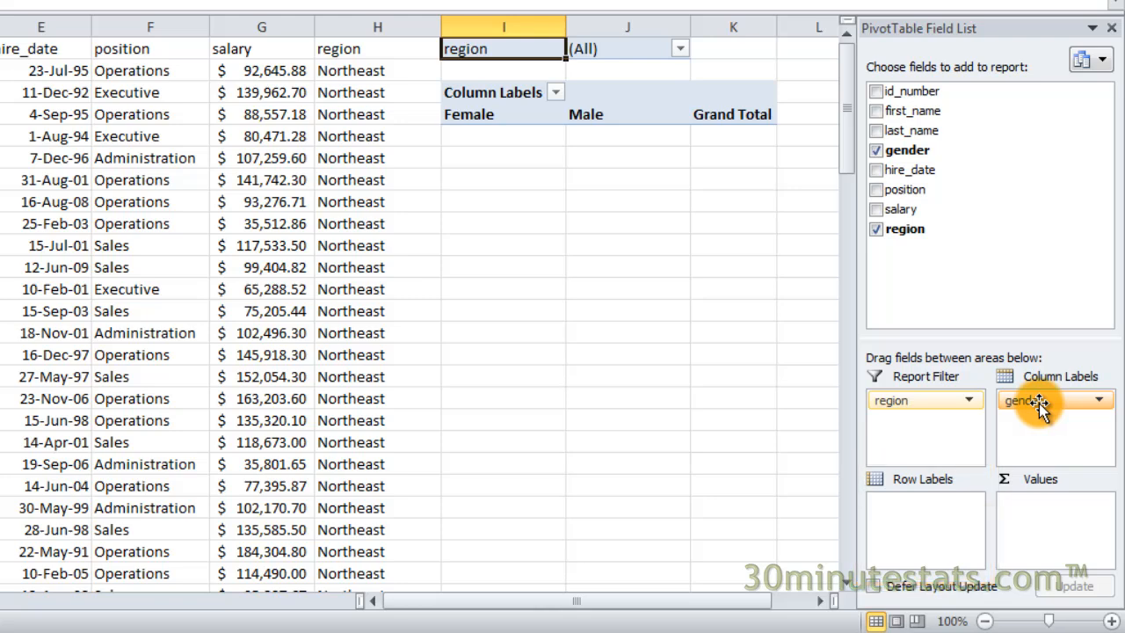
{"action": "mouse_move", "coordinate": [980, 268]}
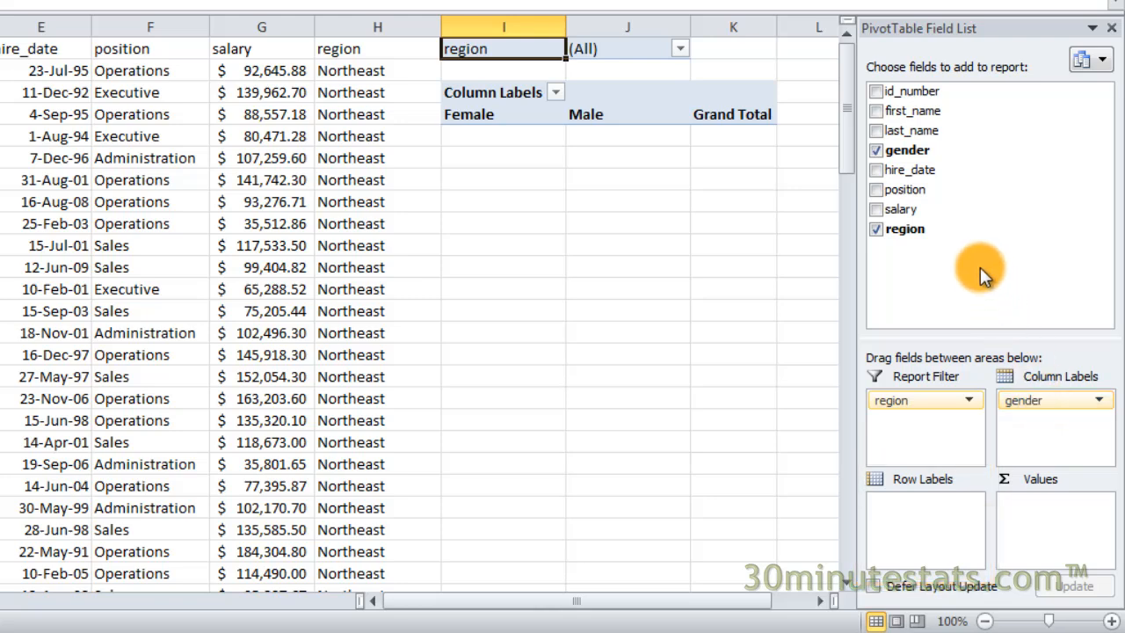
{"action": "mouse_move", "coordinate": [906, 189]}
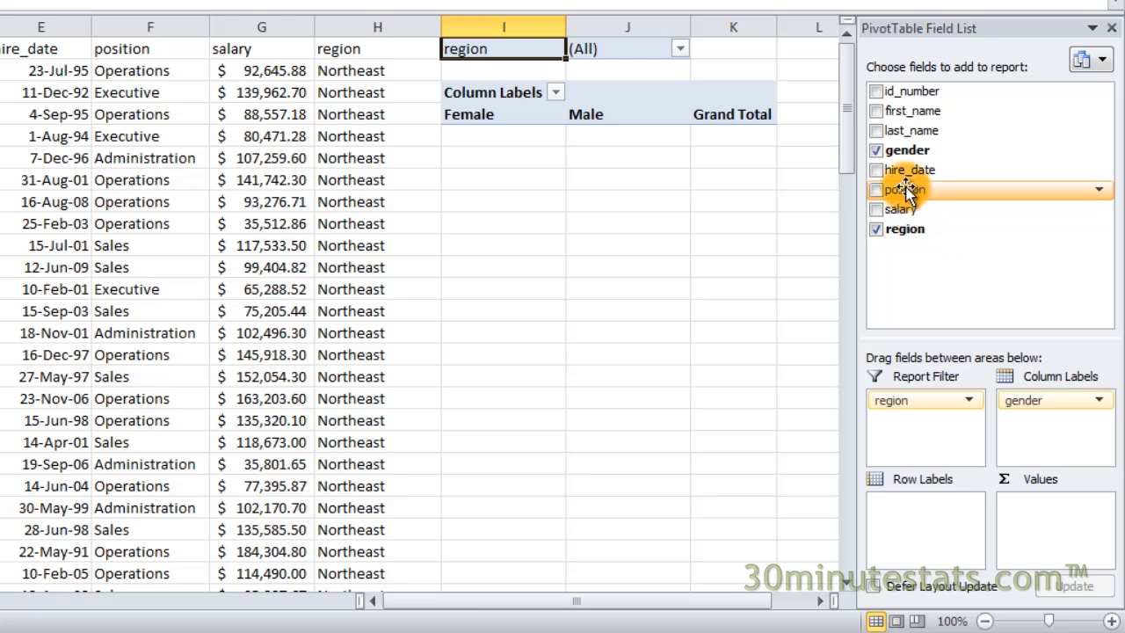
- Drag position into Row Labels, listing Administration, Executive, Operations and Sales
{"action": "left_click_drag", "start_coordinate": [906, 189], "coordinate": [923, 444]}
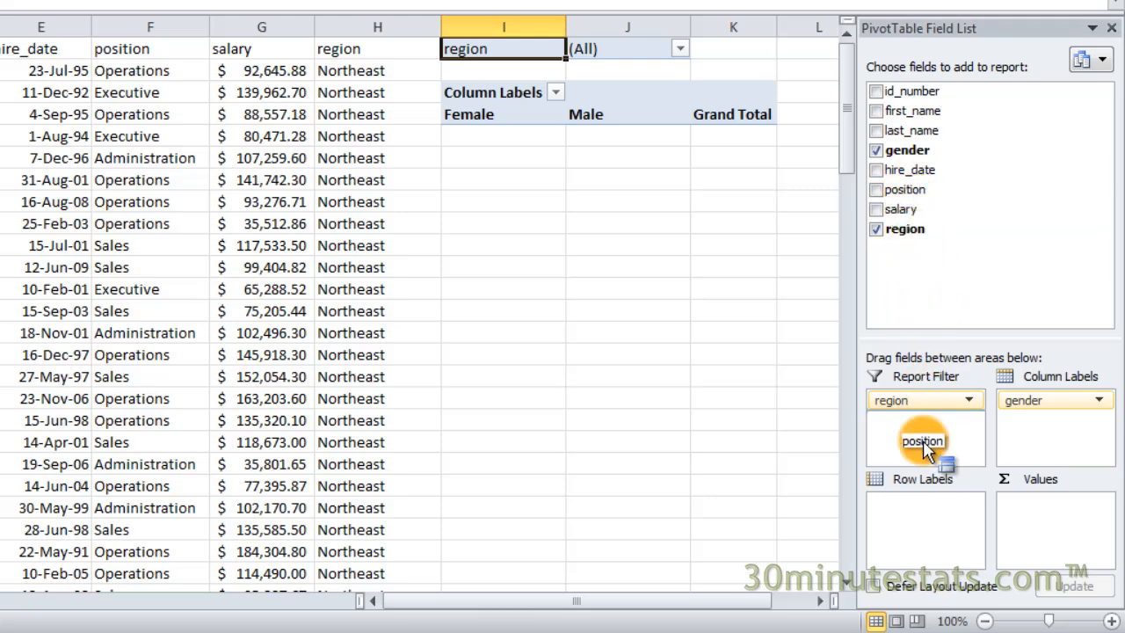
{"action": "left_click_drag", "start_coordinate": [923, 440], "coordinate": [923, 503]}
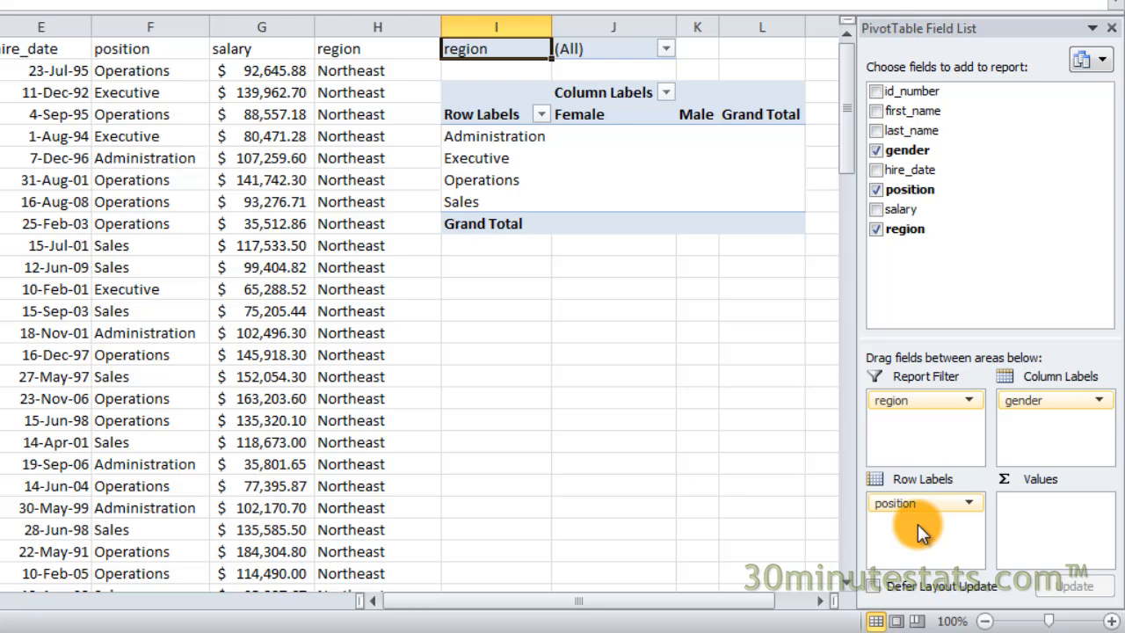
{"action": "mouse_move", "coordinate": [1077, 624]}
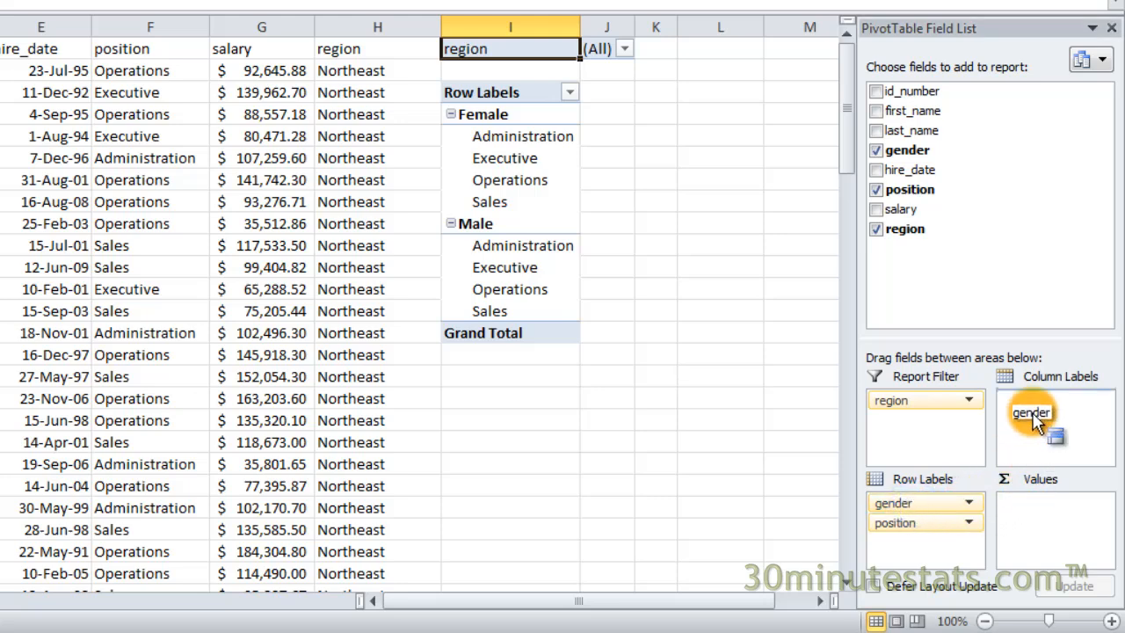
{"action": "left_click_drag", "start_coordinate": [895, 502], "coordinate": [1031, 413]}
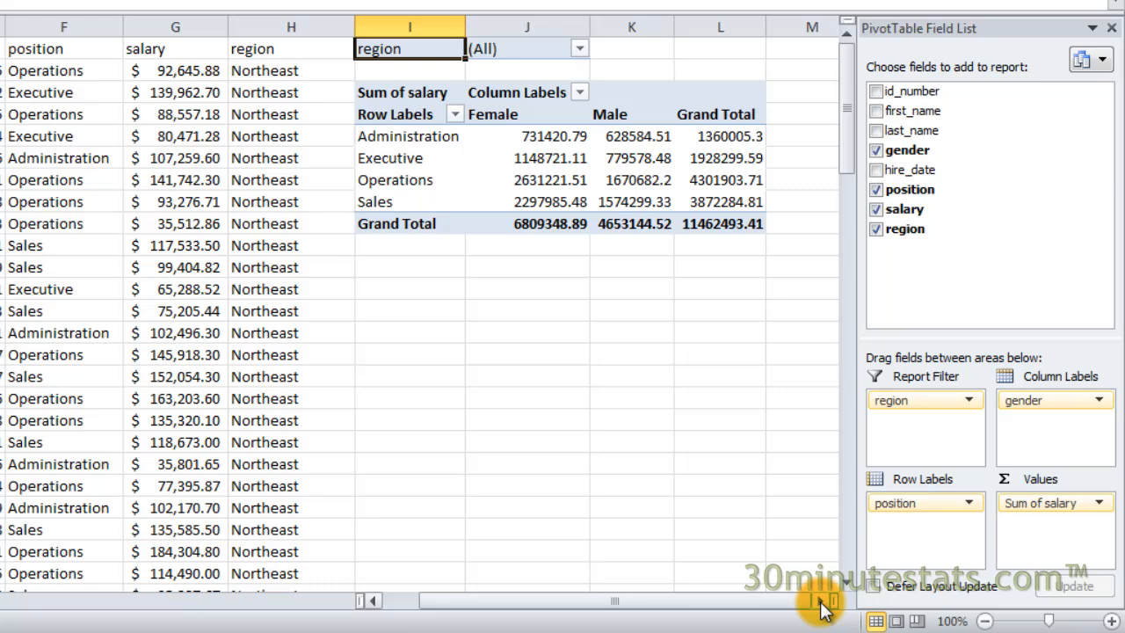
- Bring up the PivotTable tool options above the salary-by-position-and-gender summary
{"action": "left_click", "coordinate": [404, 92]}
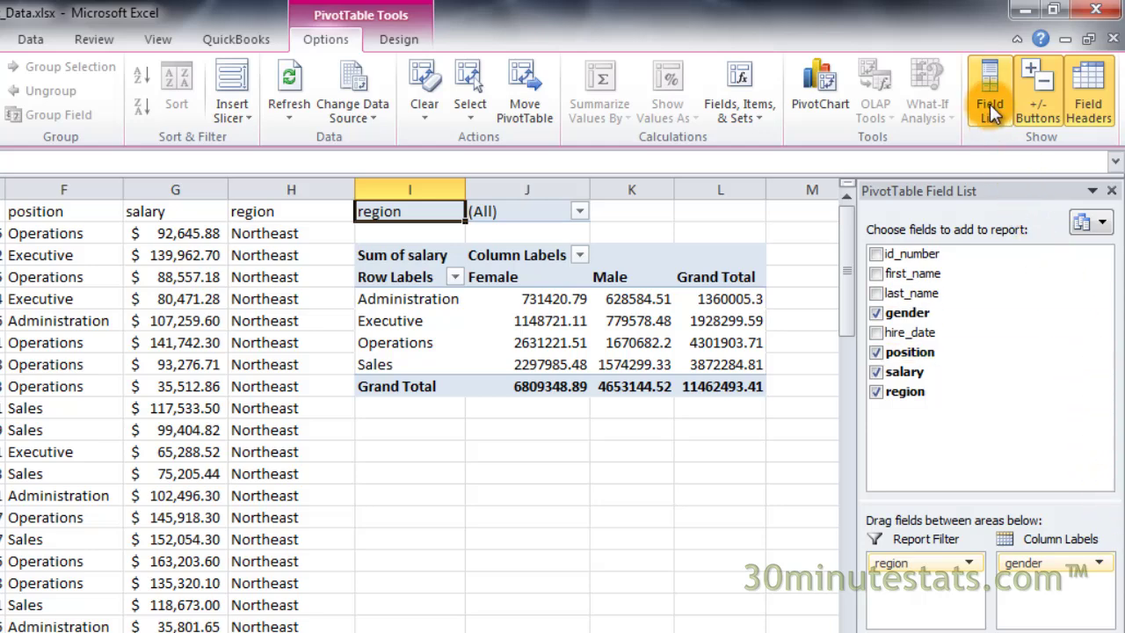
{"action": "left_click", "coordinate": [989, 88]}
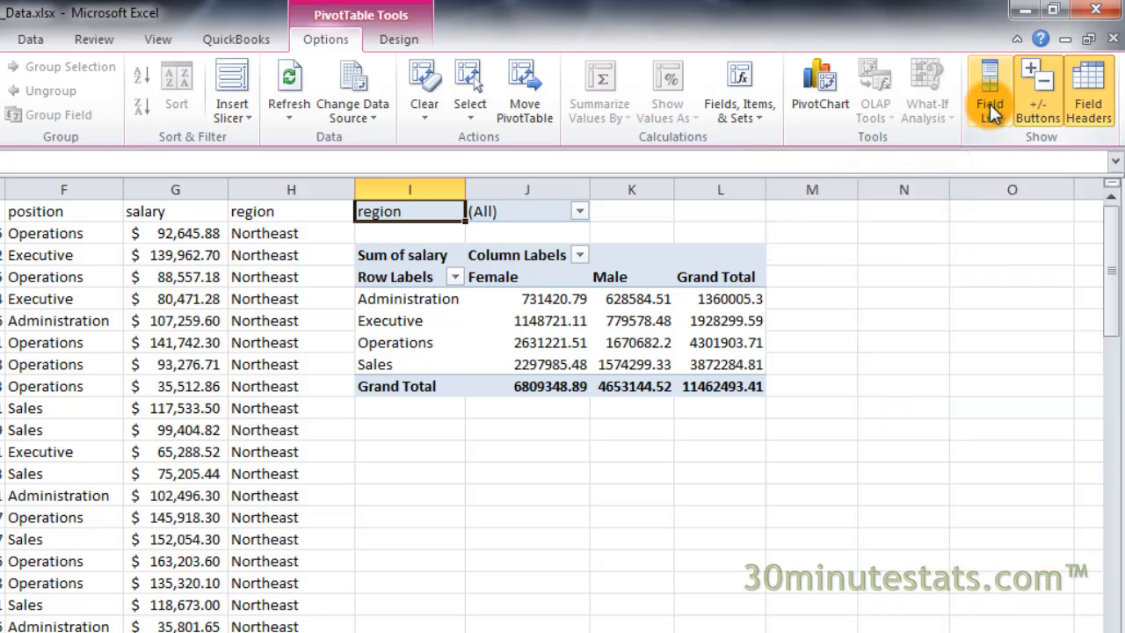
{"action": "left_click", "coordinate": [990, 88]}
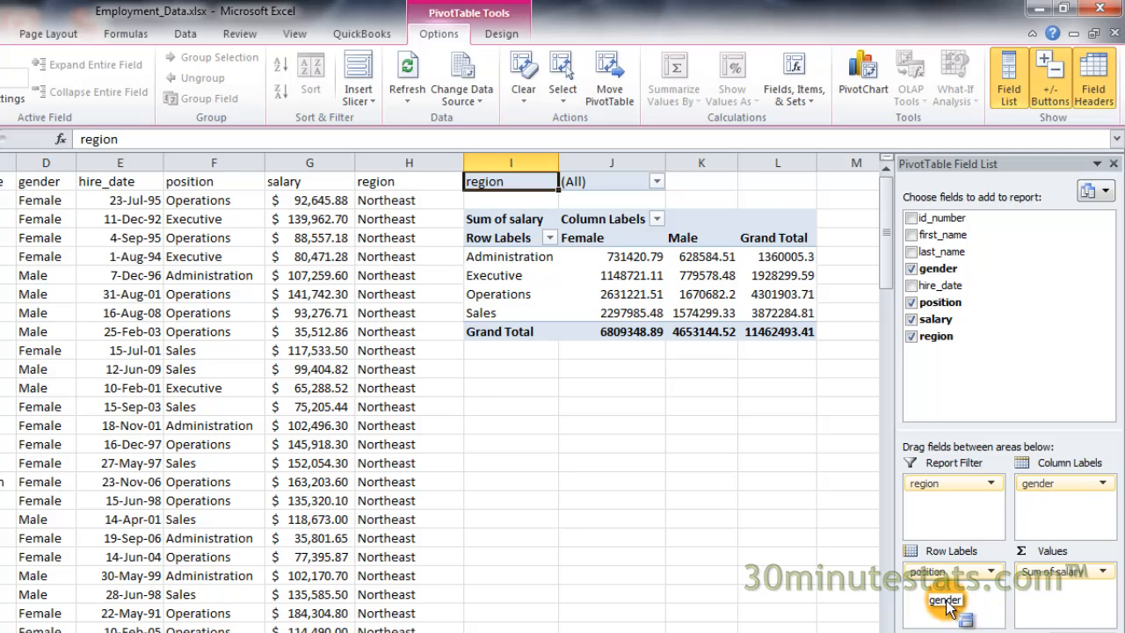
- Nest gender under position in Row Labels, then collapse and re-expand Administration
{"action": "left_click_drag", "start_coordinate": [1065, 482], "coordinate": [953, 598]}
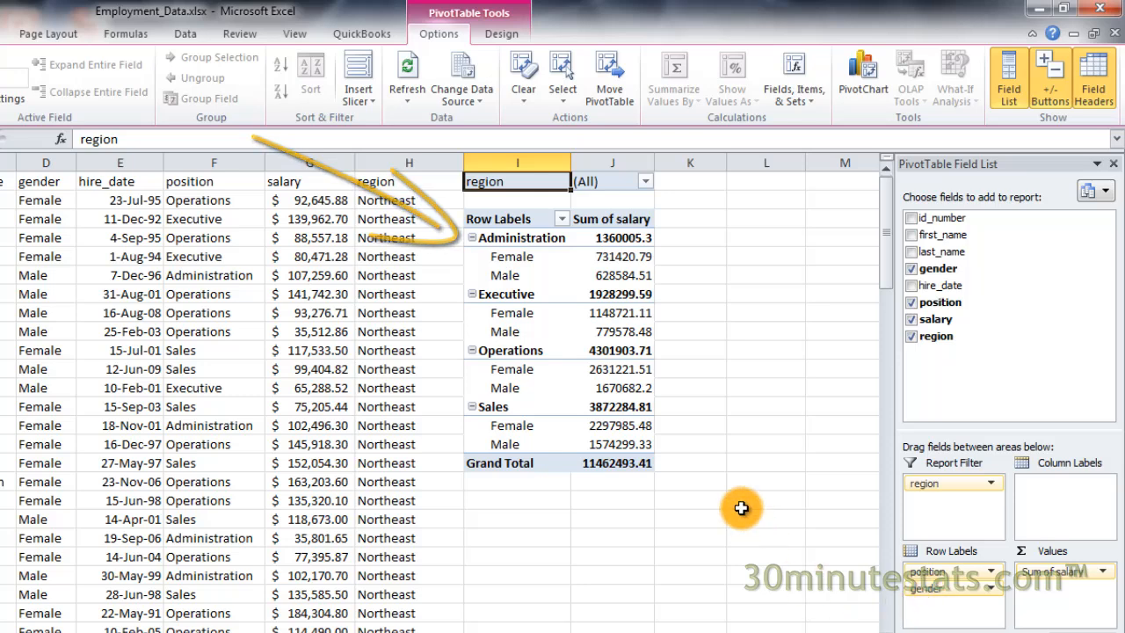
{"action": "left_click", "coordinate": [472, 237]}
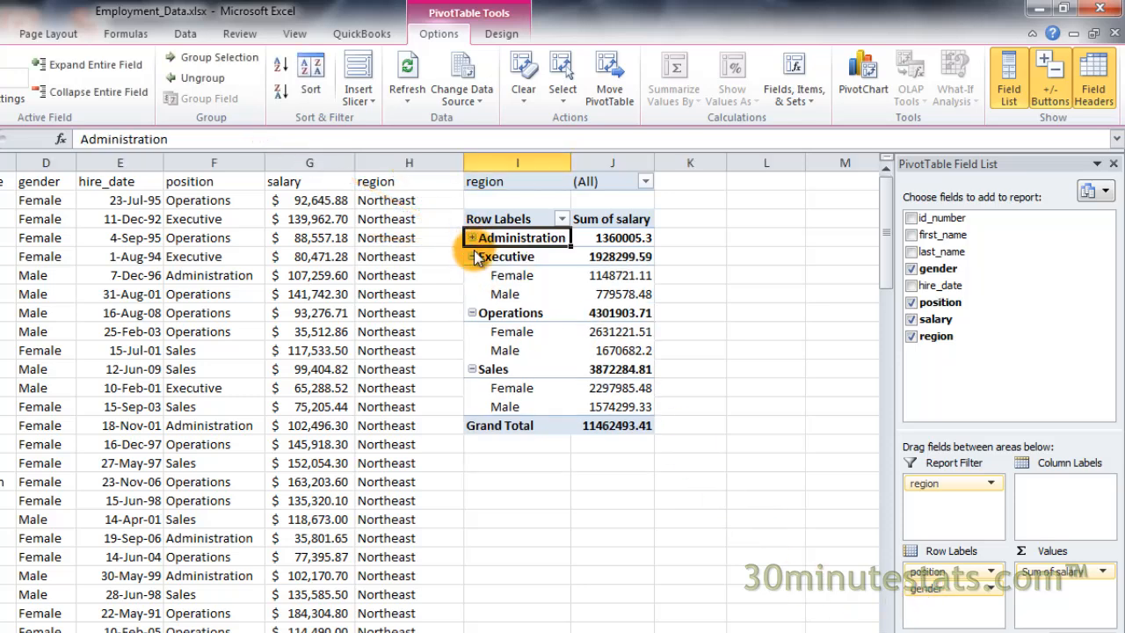
{"action": "left_click", "coordinate": [510, 256]}
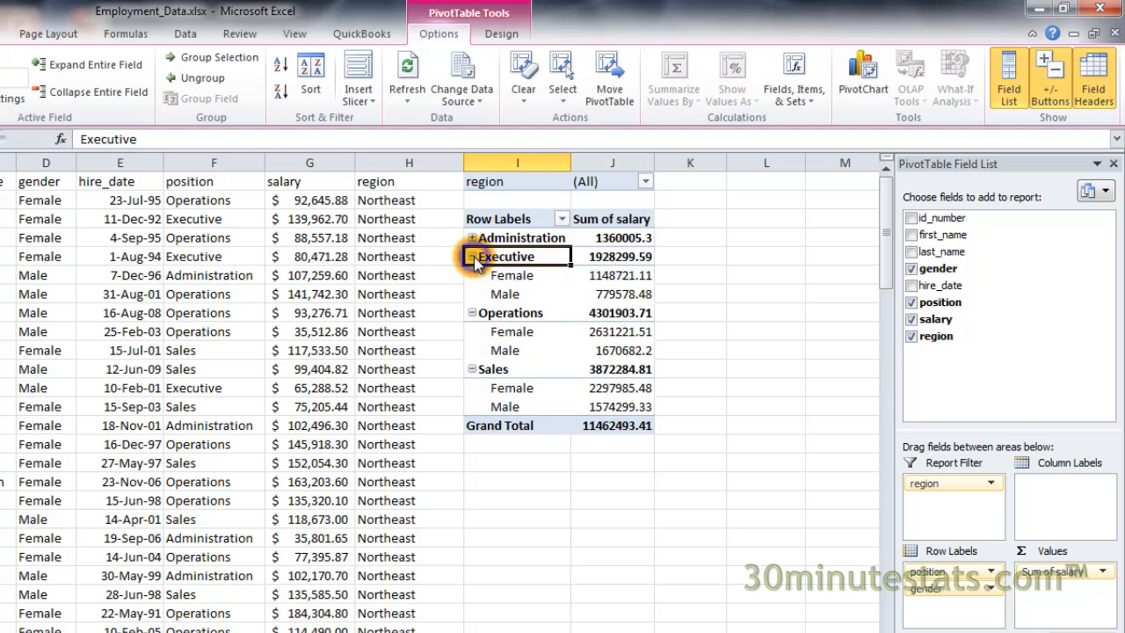
{"action": "left_click", "coordinate": [523, 237]}
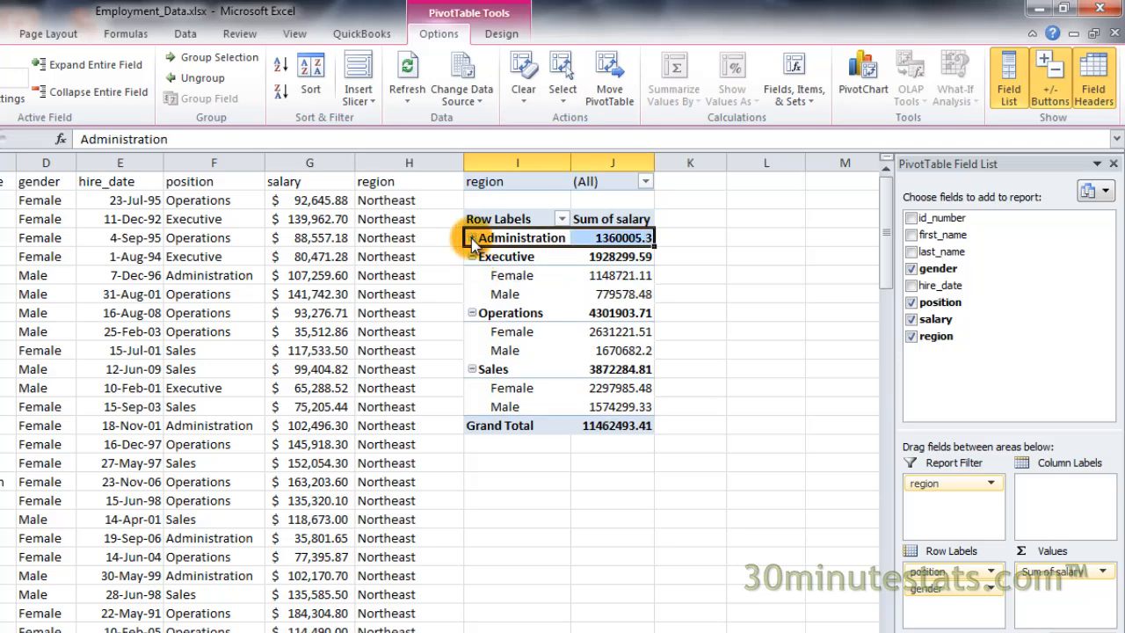
{"action": "left_click", "coordinate": [473, 237]}
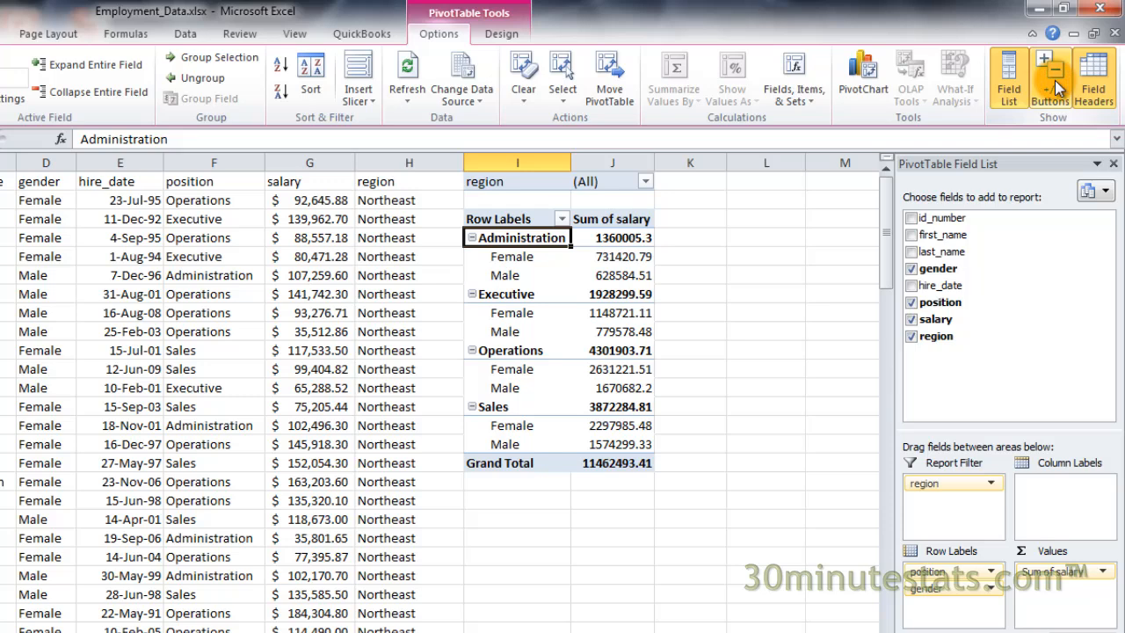
{"action": "mouse_move", "coordinate": [967, 589]}
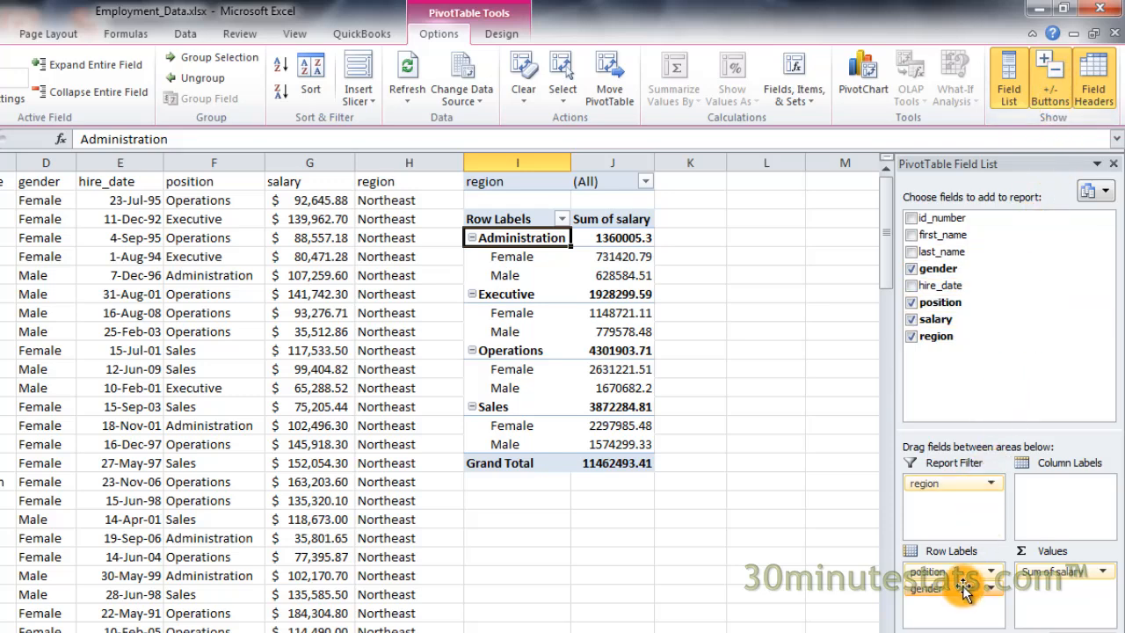
- Drag gender back to Column Labels, then hide and reshow the Field Headers
{"action": "left_click_drag", "start_coordinate": [923, 588], "coordinate": [1037, 484]}
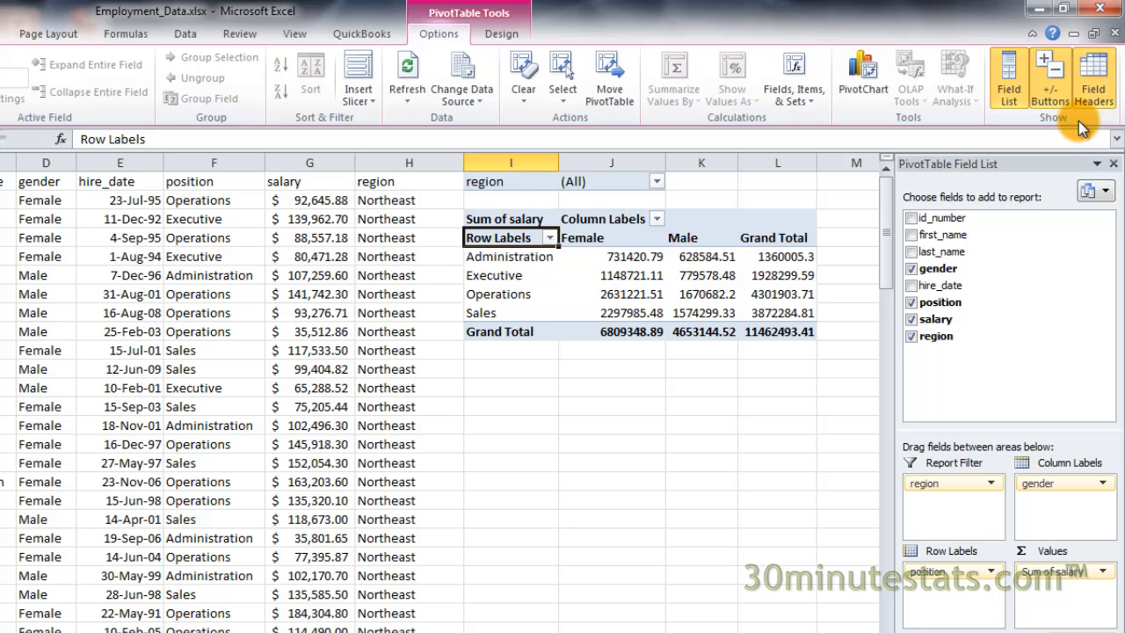
{"action": "left_click", "coordinate": [1094, 77]}
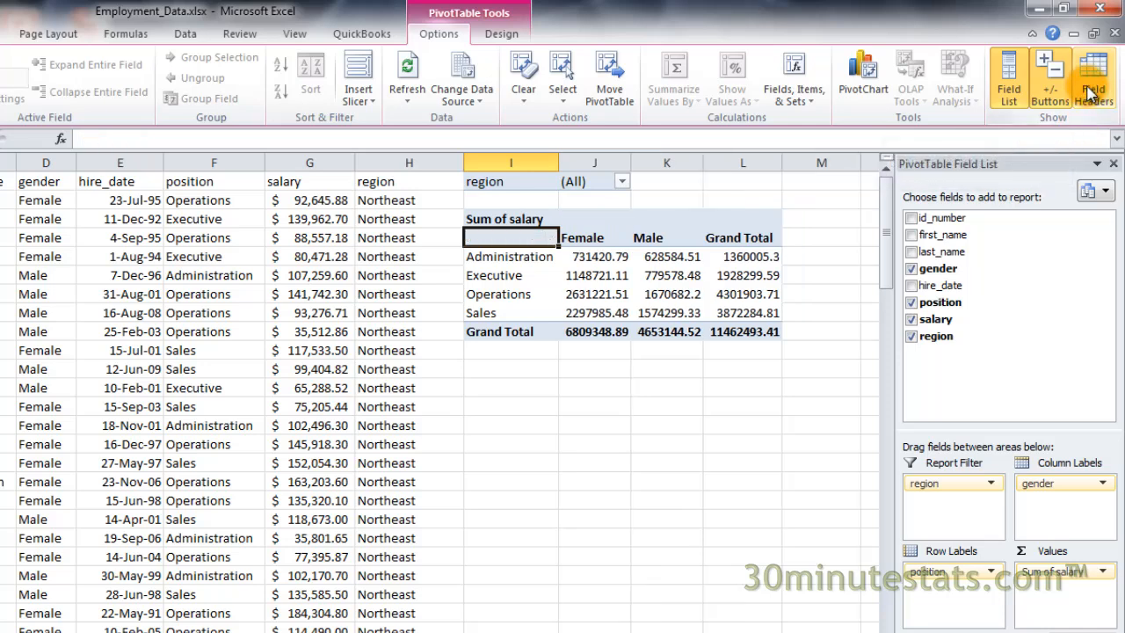
{"action": "left_click", "coordinate": [1093, 77]}
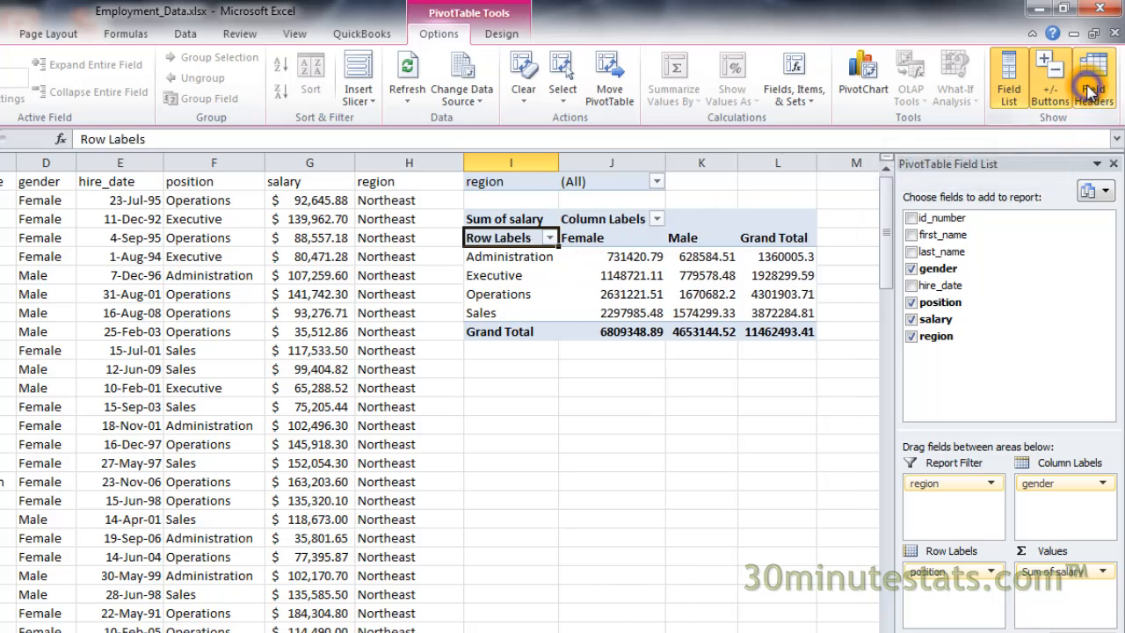